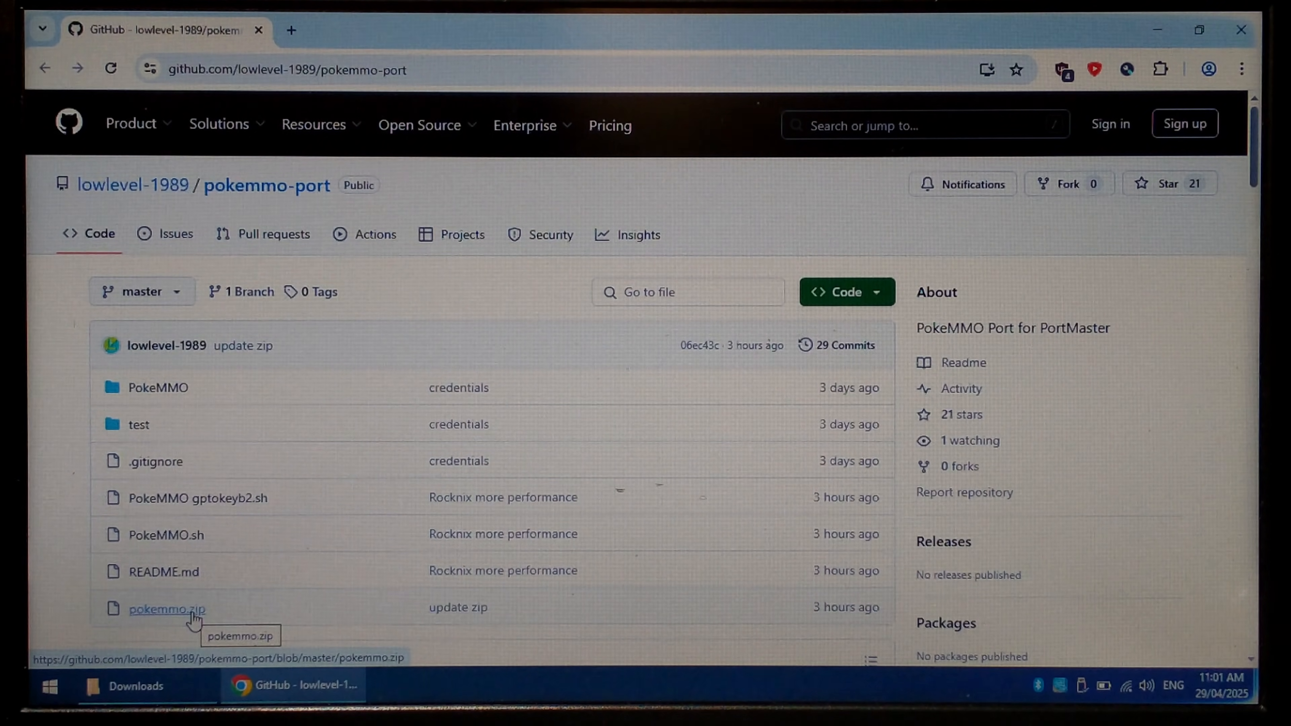
Scroll the pokemmo-port repository page down to the README installation steps.
{"action": "scroll", "scroll_direction": "down", "scroll_amount": 3}
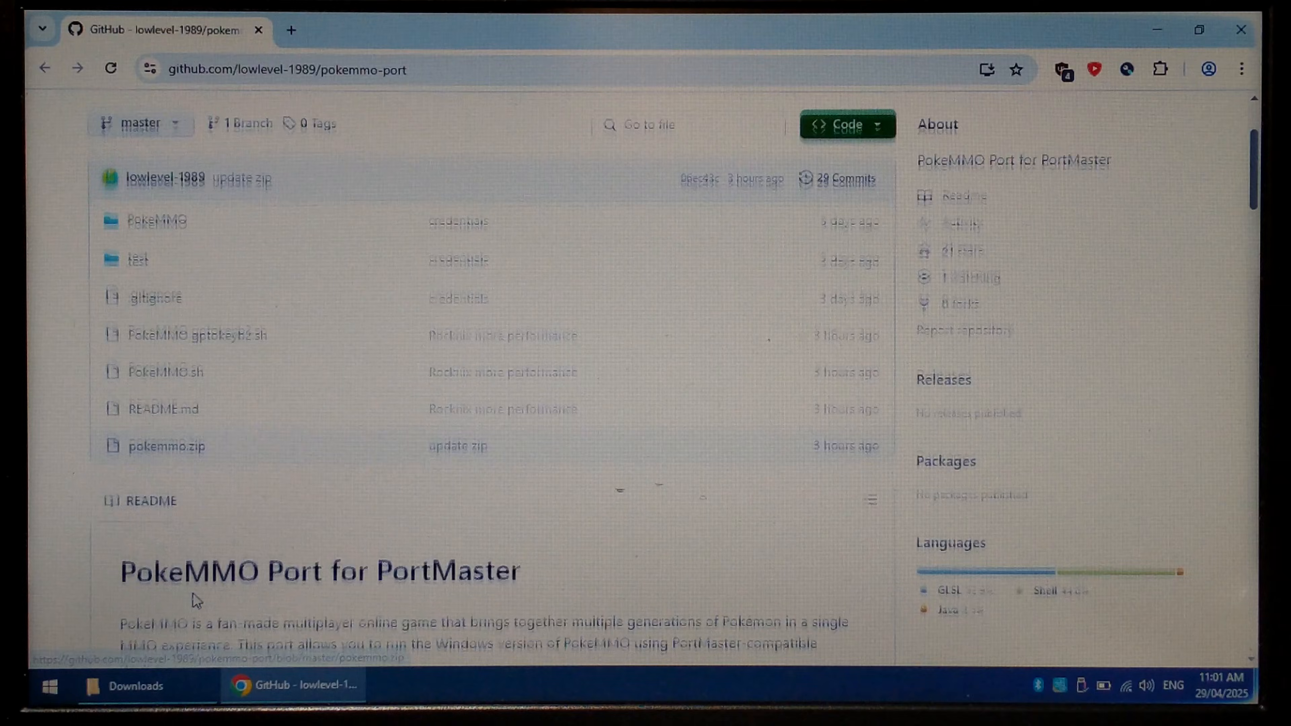
{"action": "scroll", "scroll_direction": "down", "scroll_amount": 3}
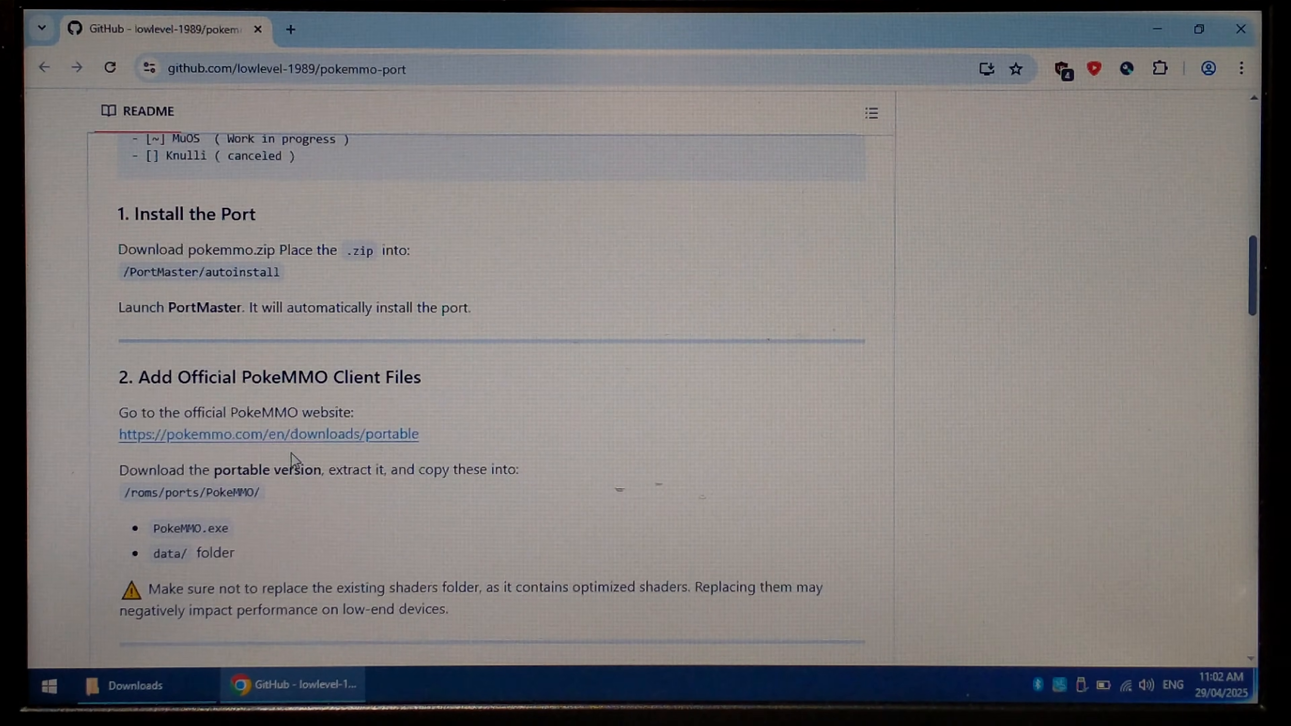
{"action": "left_click", "coordinate": [269, 433]}
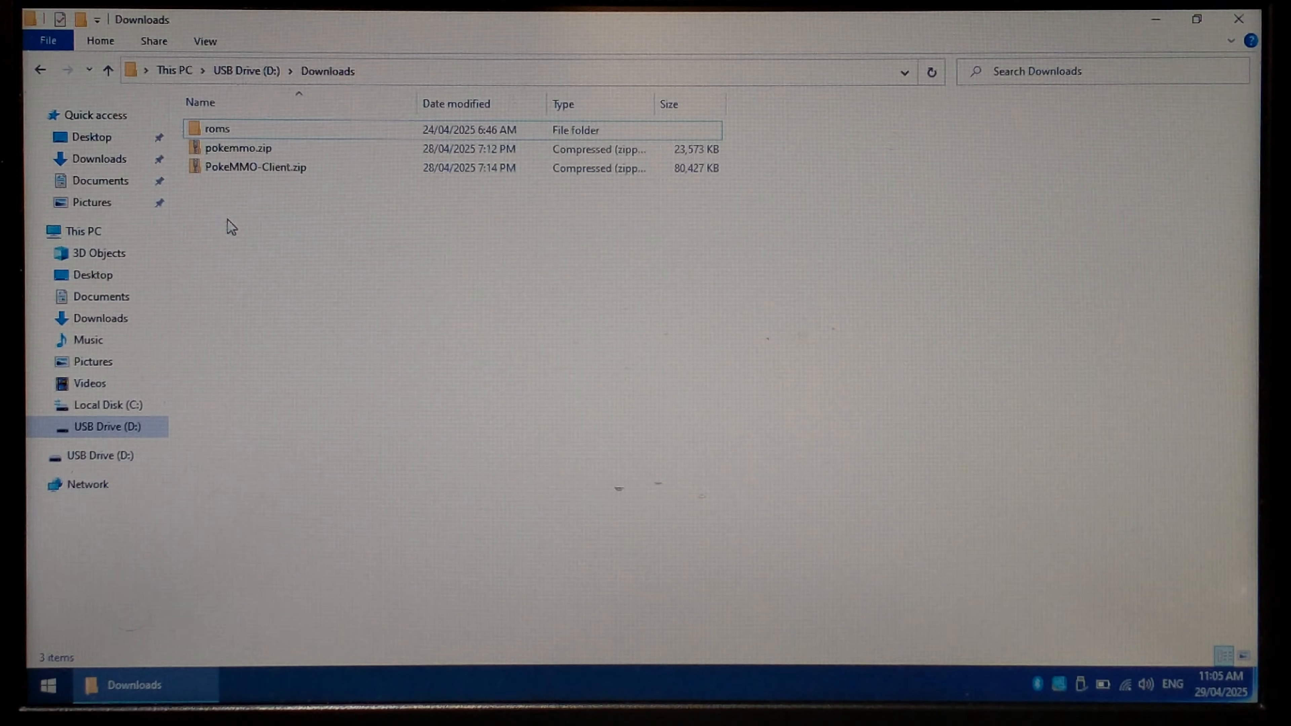
Extract pokemmo.zip into its own pokemmo folder using 7-Zip.
{"action": "right_click", "coordinate": [238, 149]}
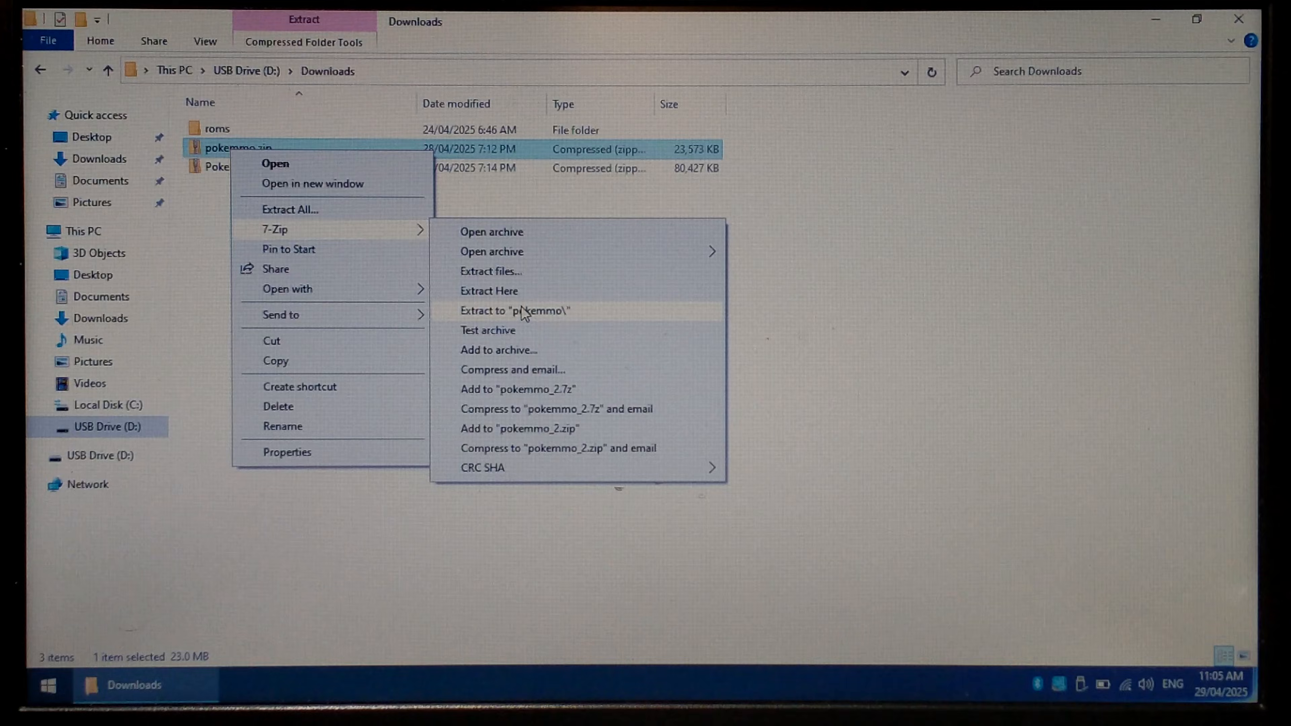
{"action": "left_click", "coordinate": [514, 311]}
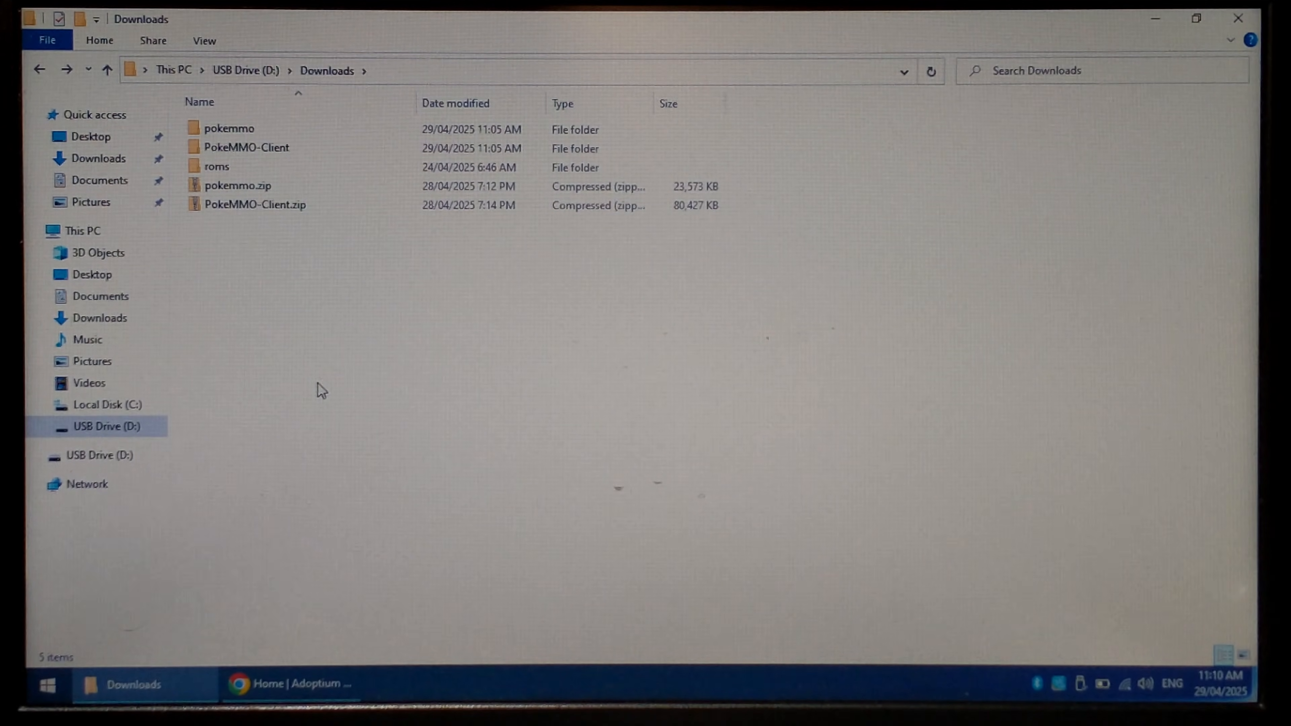
Copy all extracted pokemmo files from Downloads into the ports folder on EASYROMS (G:).
{"action": "left_click", "coordinate": [229, 129]}
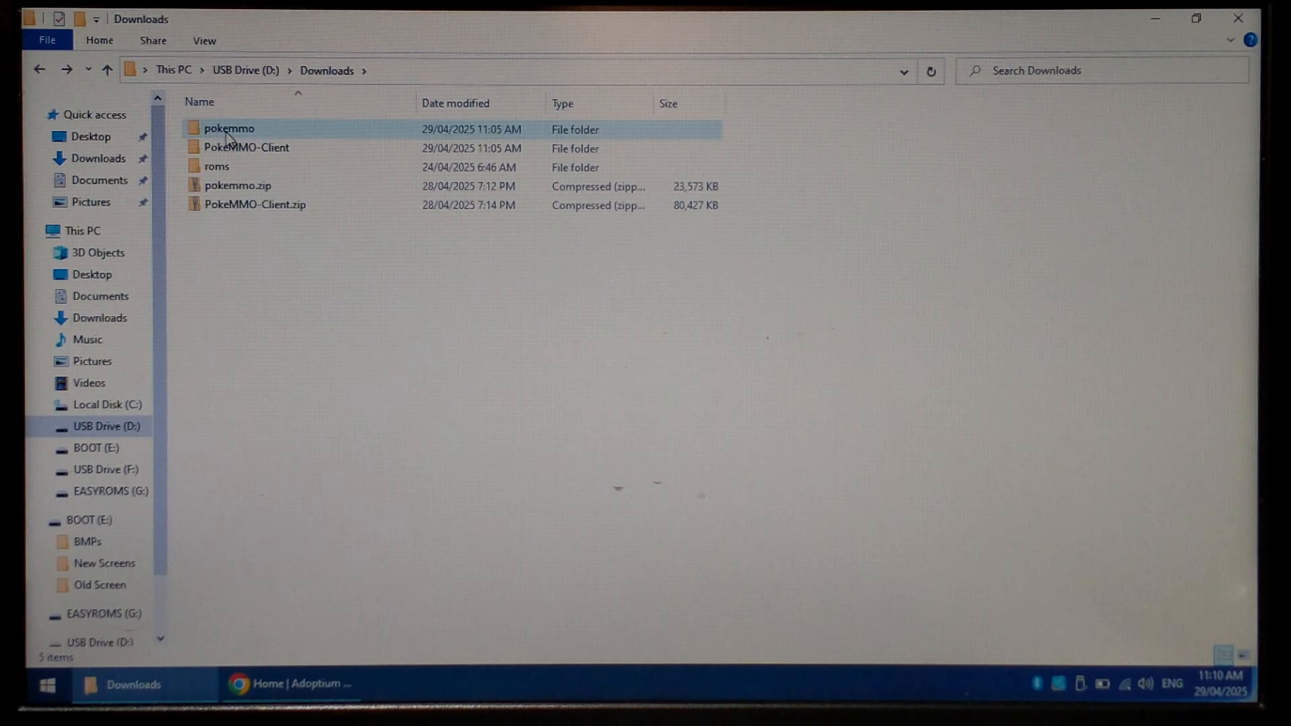
{"action": "double_click", "coordinate": [228, 128]}
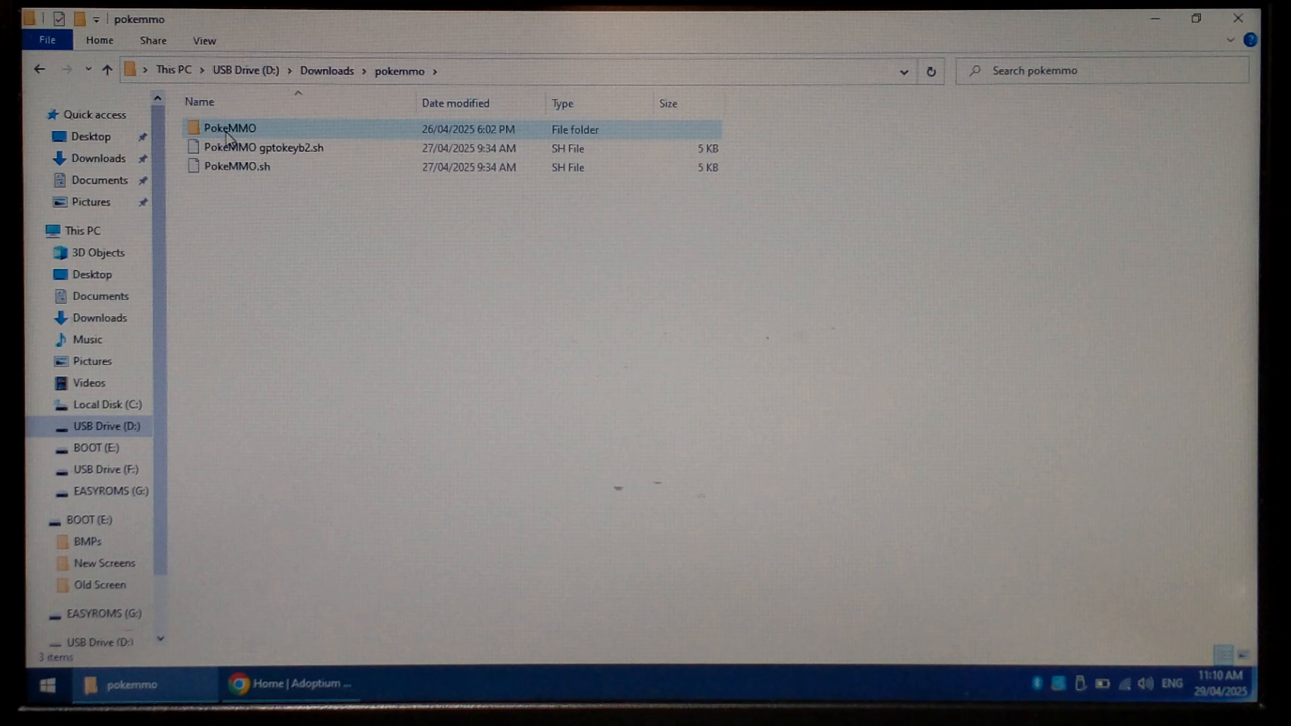
{"action": "key", "text": "ctrl+a"}
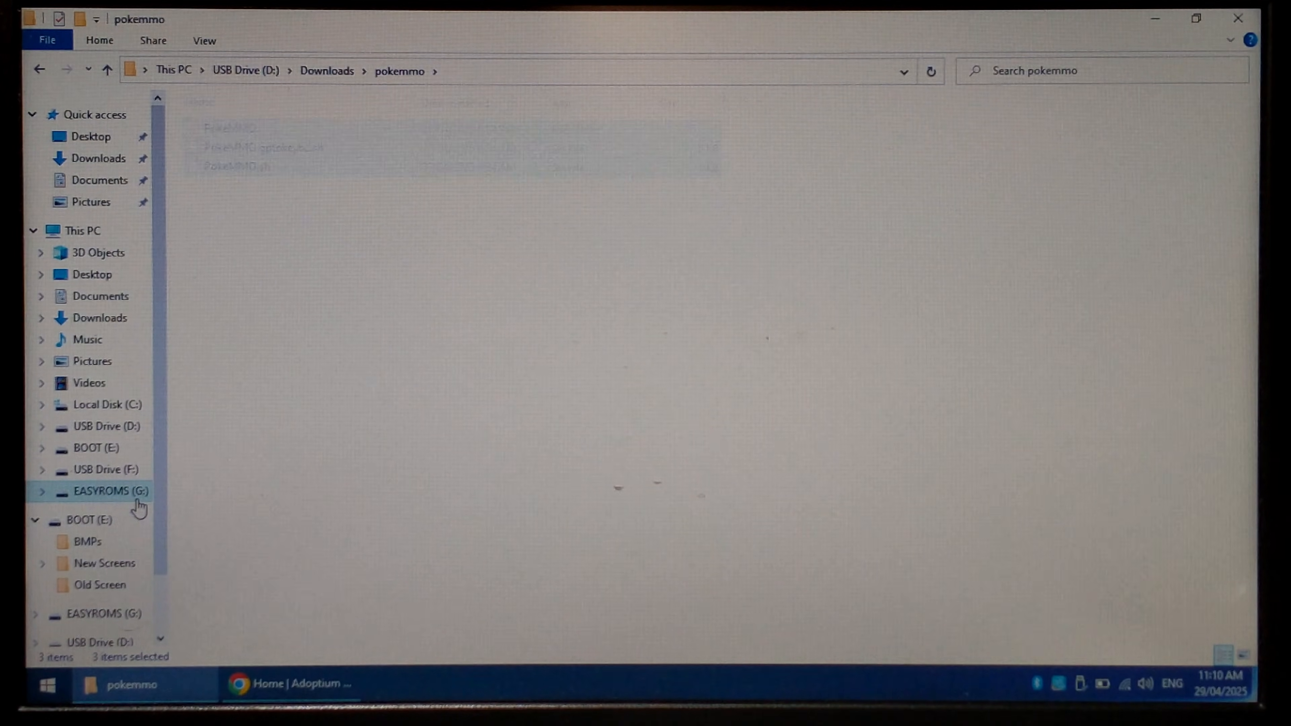
{"action": "left_click", "coordinate": [110, 491]}
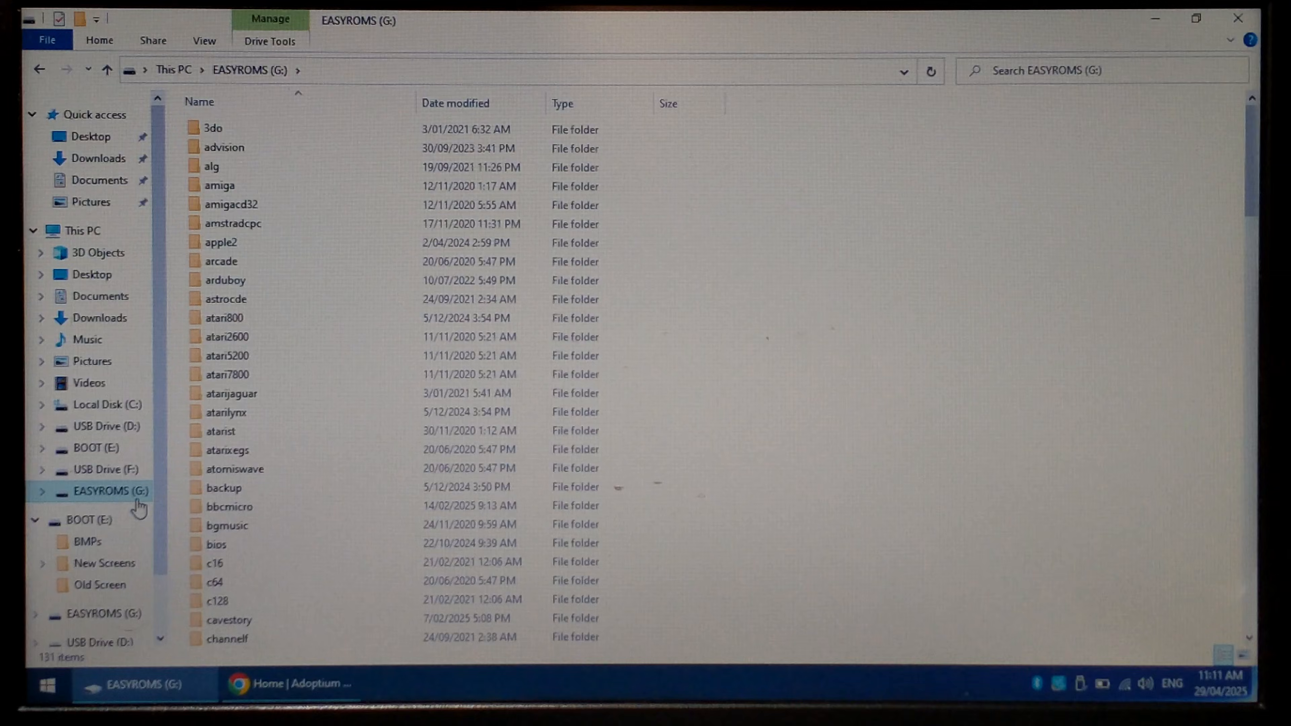
{"action": "left_click", "coordinate": [234, 469]}
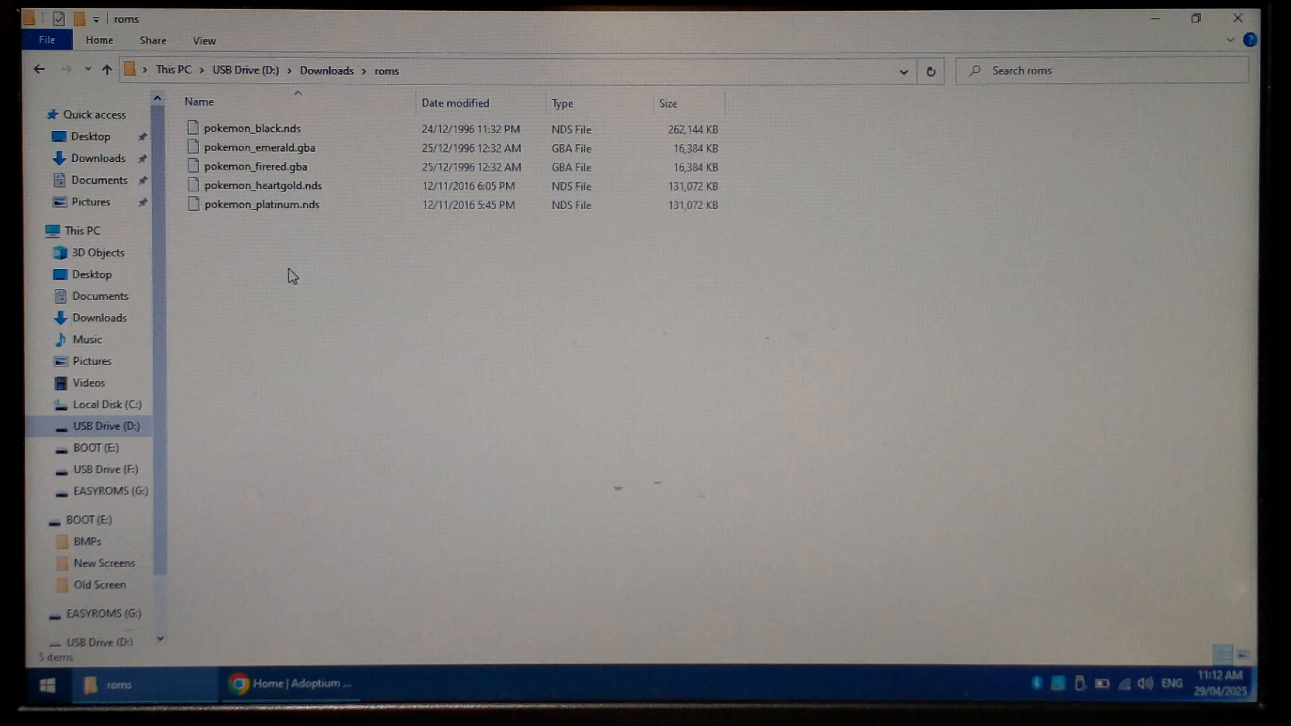
Copy the five Pokémon ROM files into G:\ports\PokeMMO\roms.
{"action": "key", "text": "ctrl+a"}
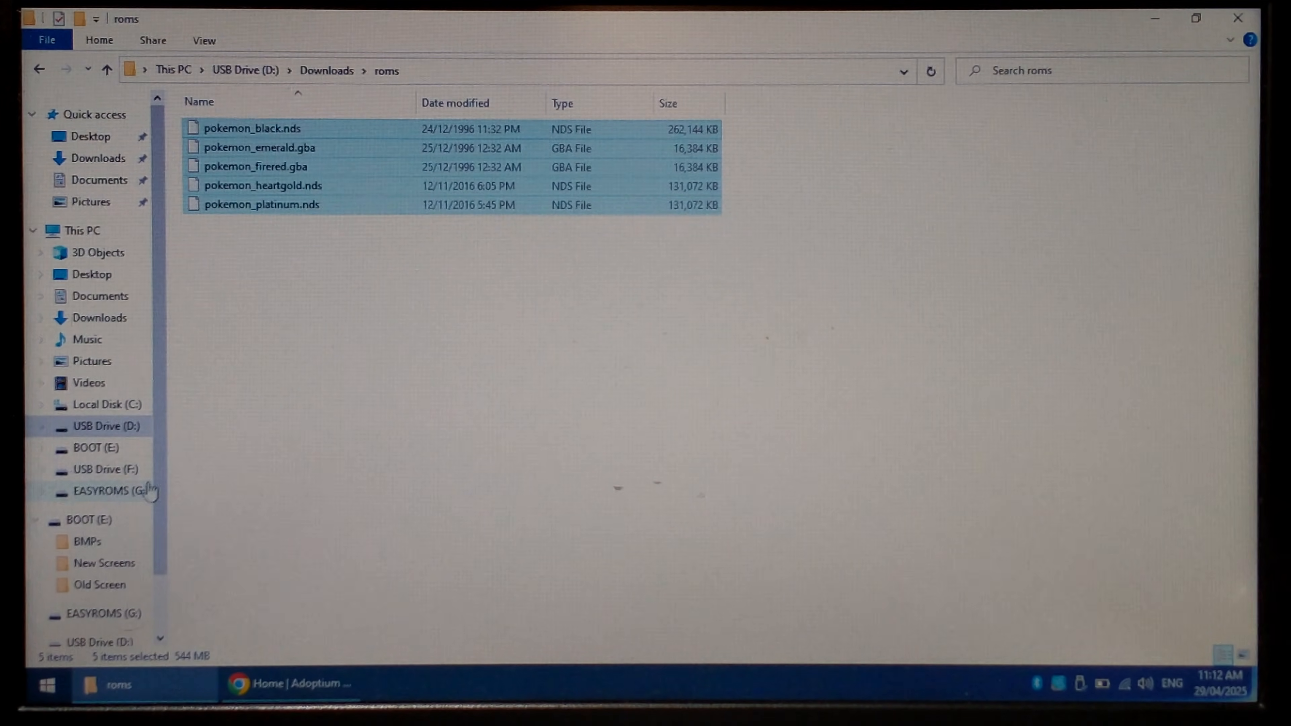
{"action": "left_click", "coordinate": [106, 491]}
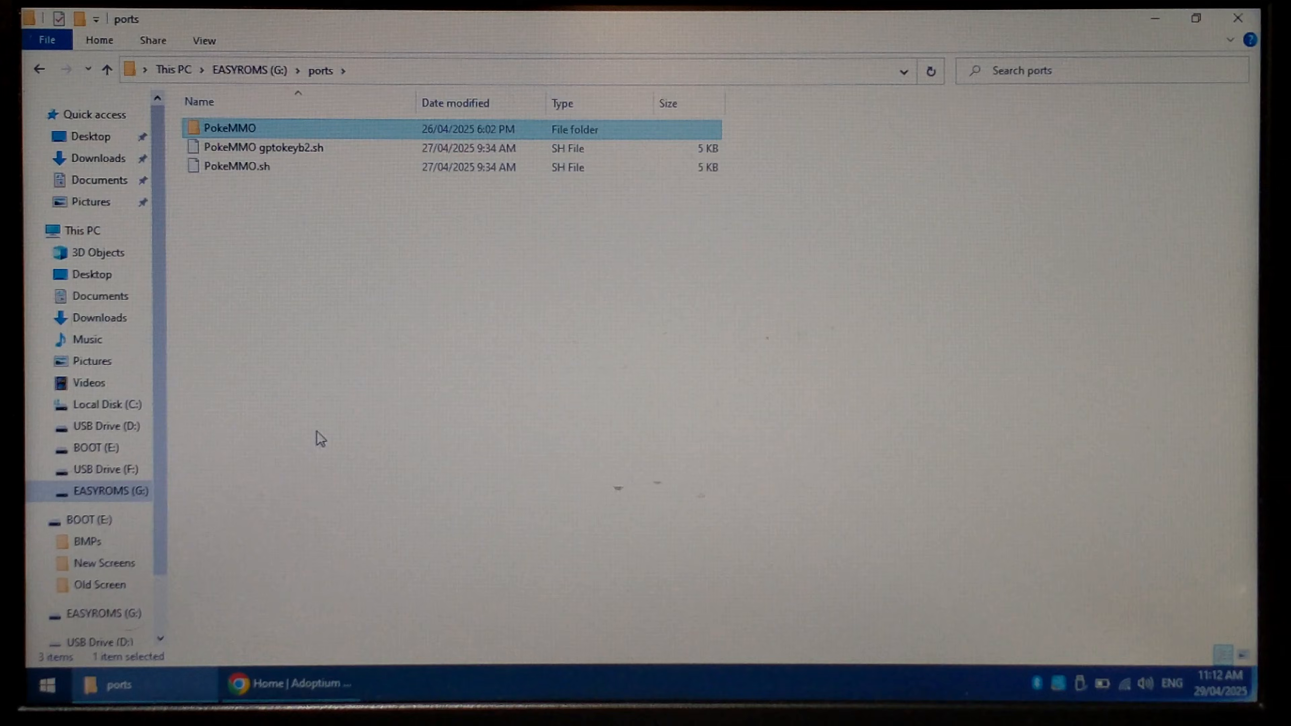
{"action": "double_click", "coordinate": [229, 127]}
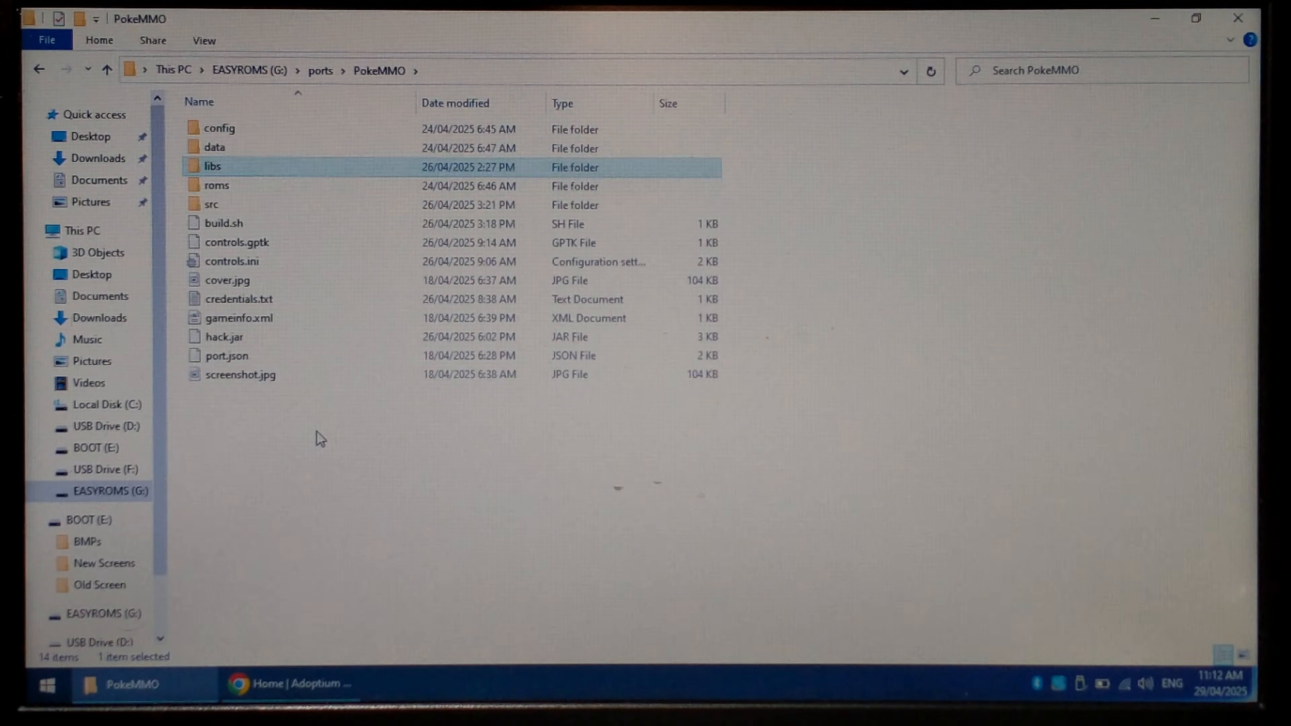
{"action": "double_click", "coordinate": [216, 186]}
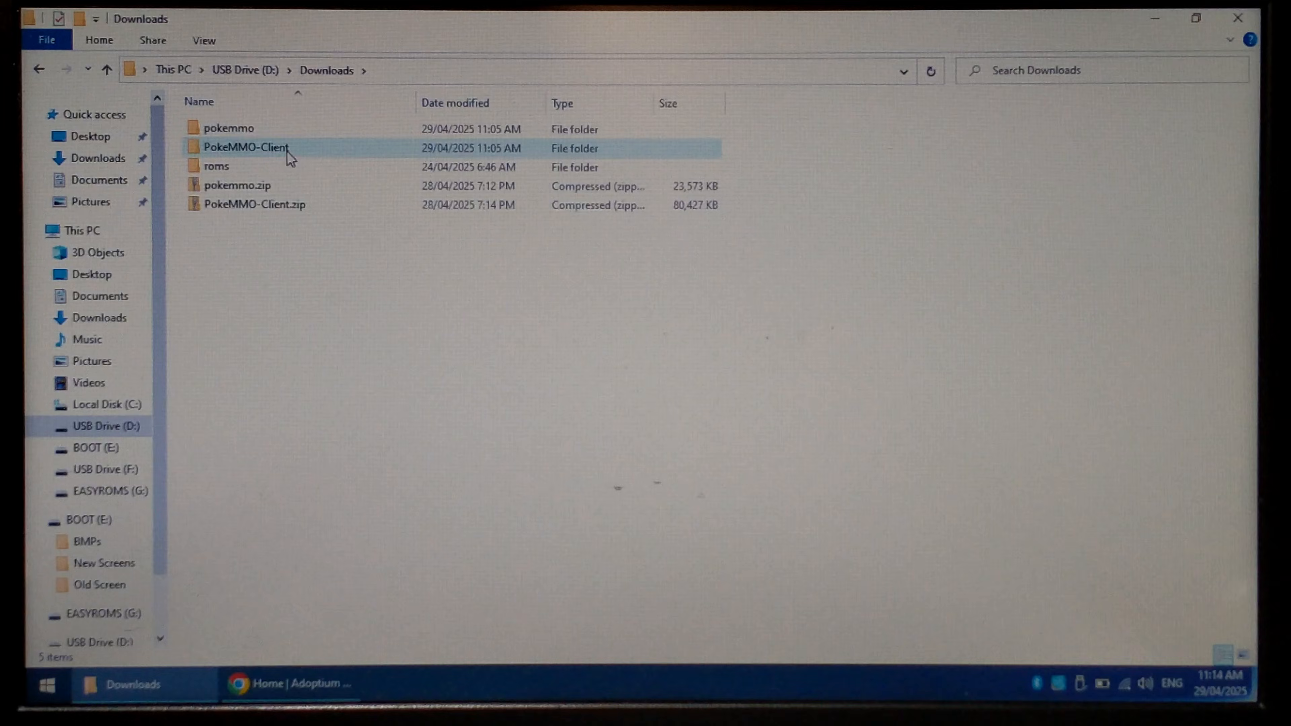
Copy the client's data folder and PokeMMO.exe into G:\ports\PokeMMO, replacing same-named files.
{"action": "double_click", "coordinate": [246, 148]}
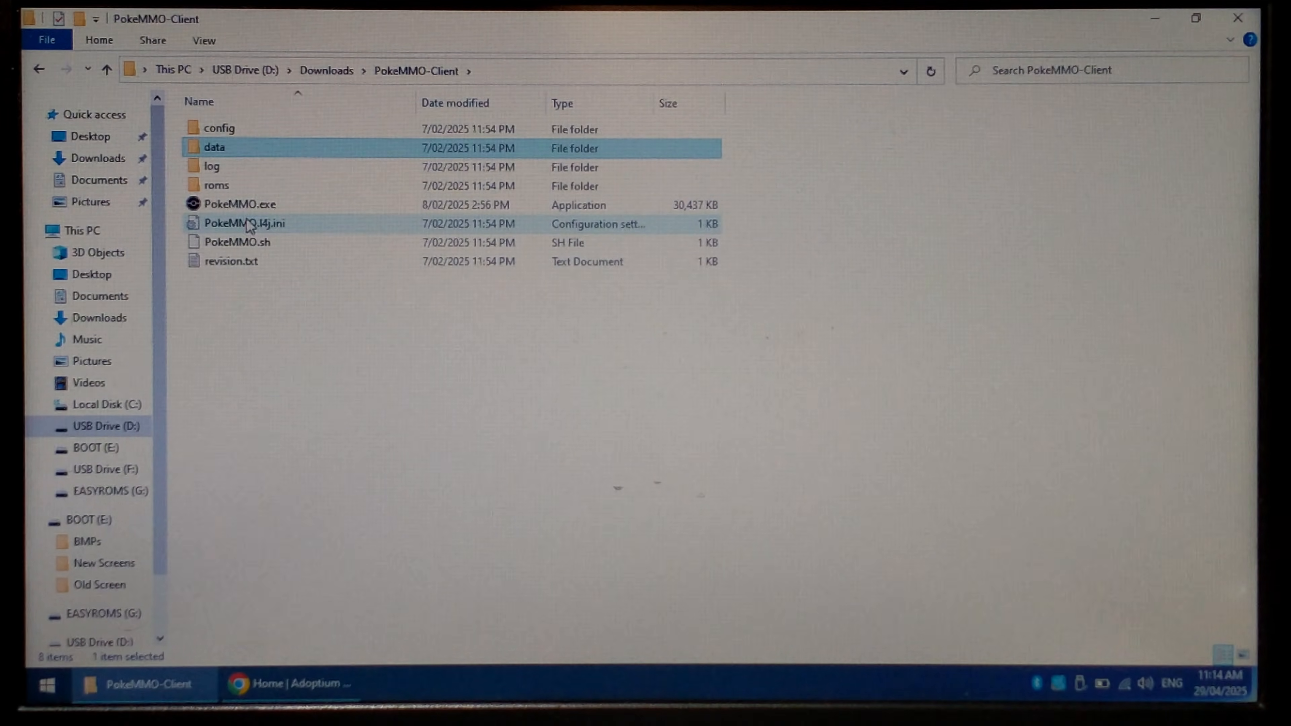
{"action": "left_click", "coordinate": [238, 205]}
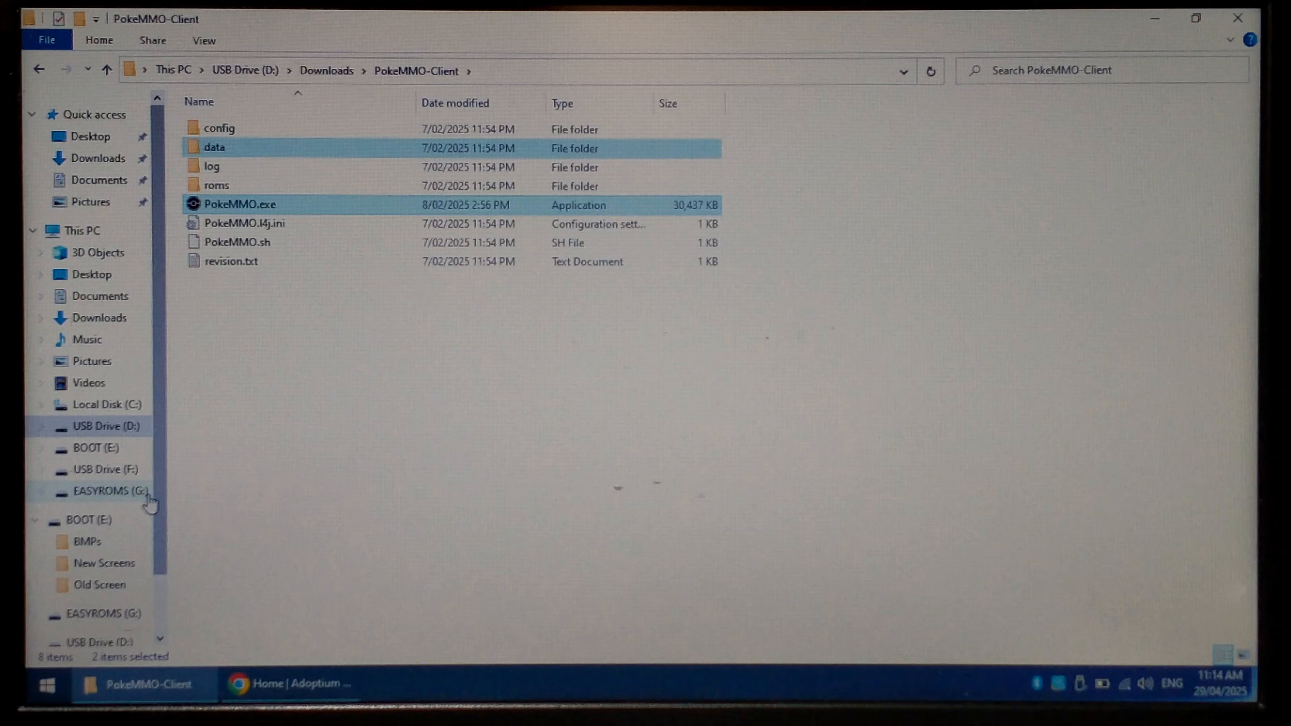
{"action": "left_click", "coordinate": [103, 491]}
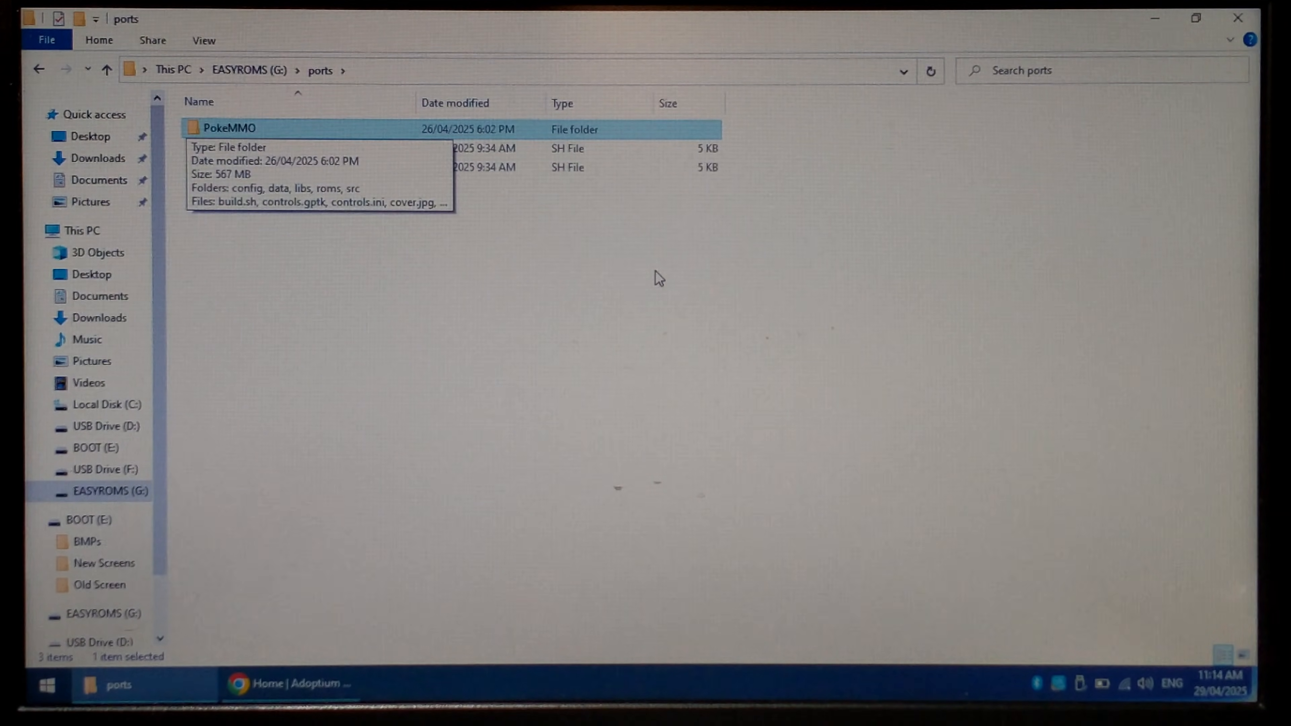
{"action": "double_click", "coordinate": [228, 127]}
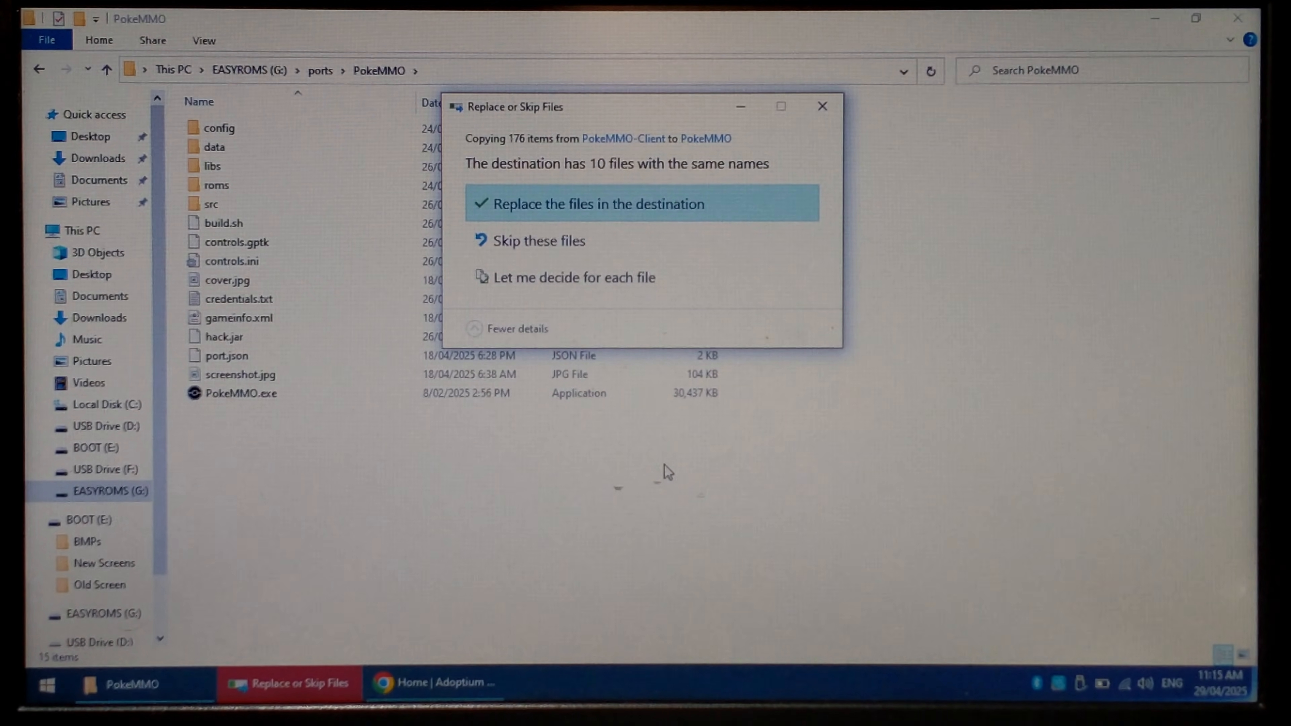
{"action": "left_click", "coordinate": [597, 203]}
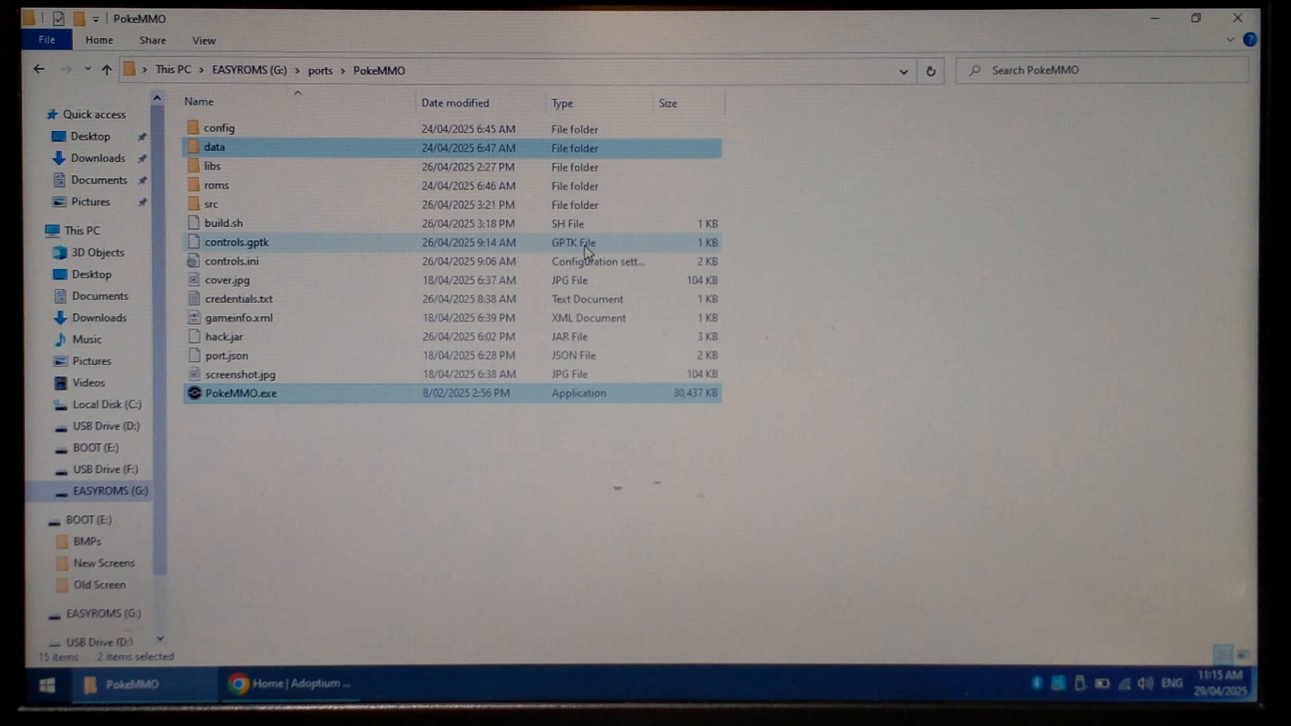
Edit credentials.txt with your own username and password, then save and close it.
{"action": "left_click", "coordinate": [238, 298]}
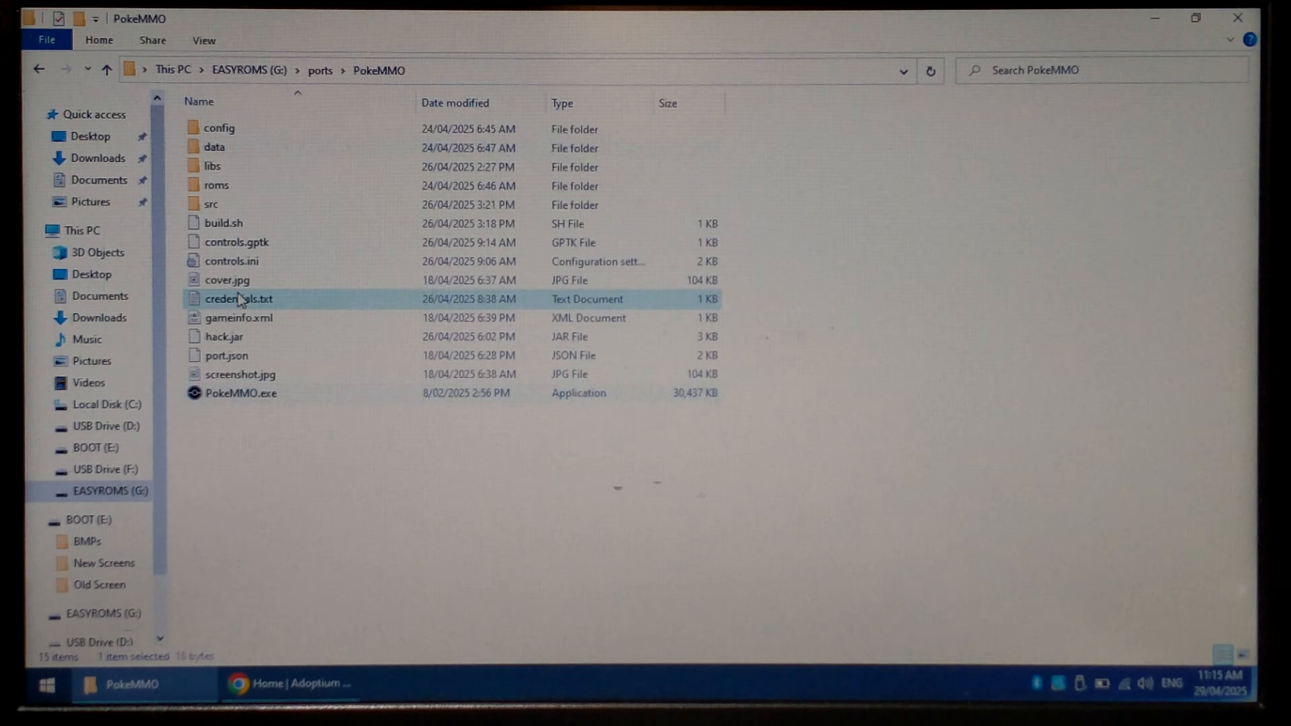
{"action": "double_click", "coordinate": [239, 298]}
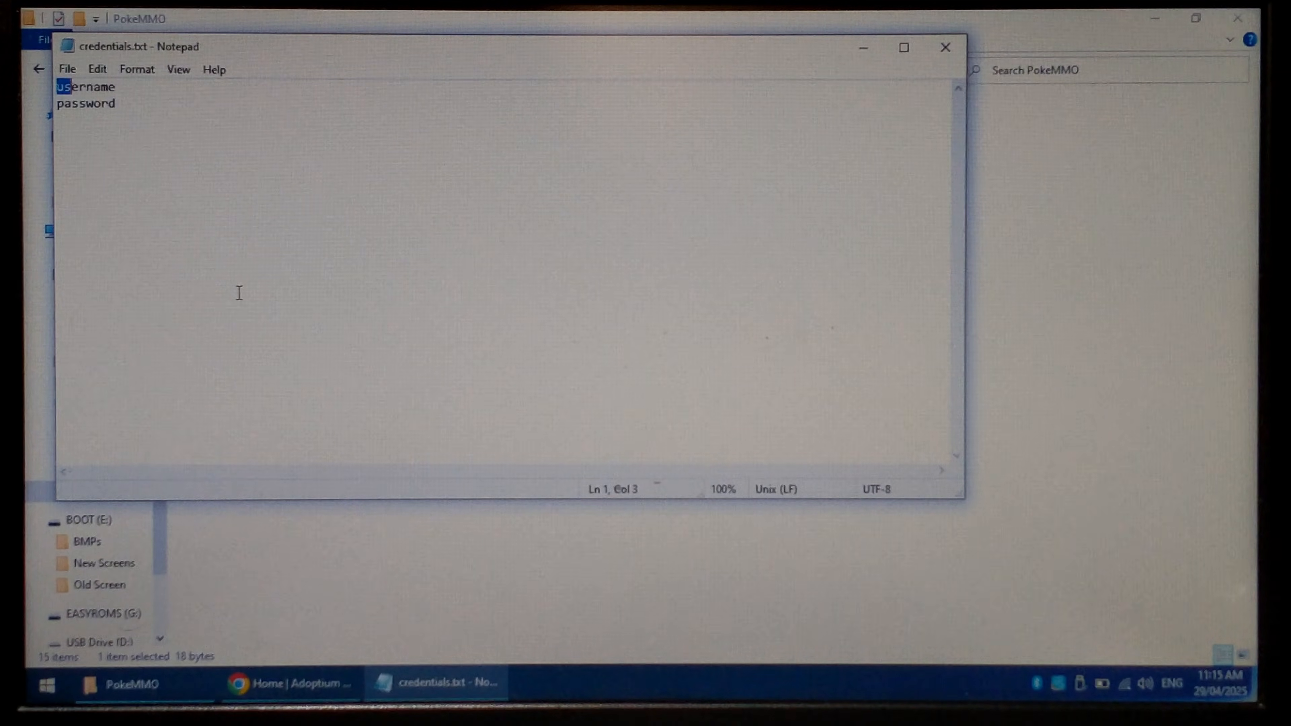
{"action": "double_click", "coordinate": [84, 87]}
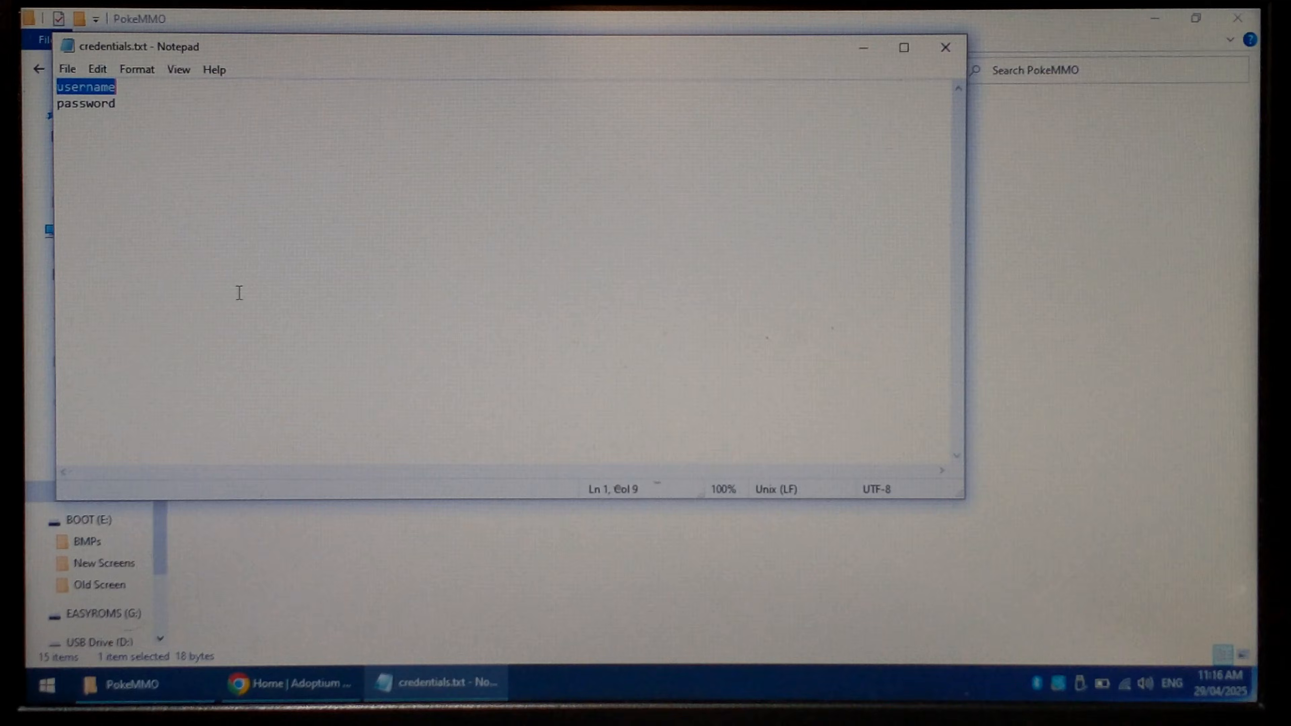
{"action": "left_click", "coordinate": [944, 47]}
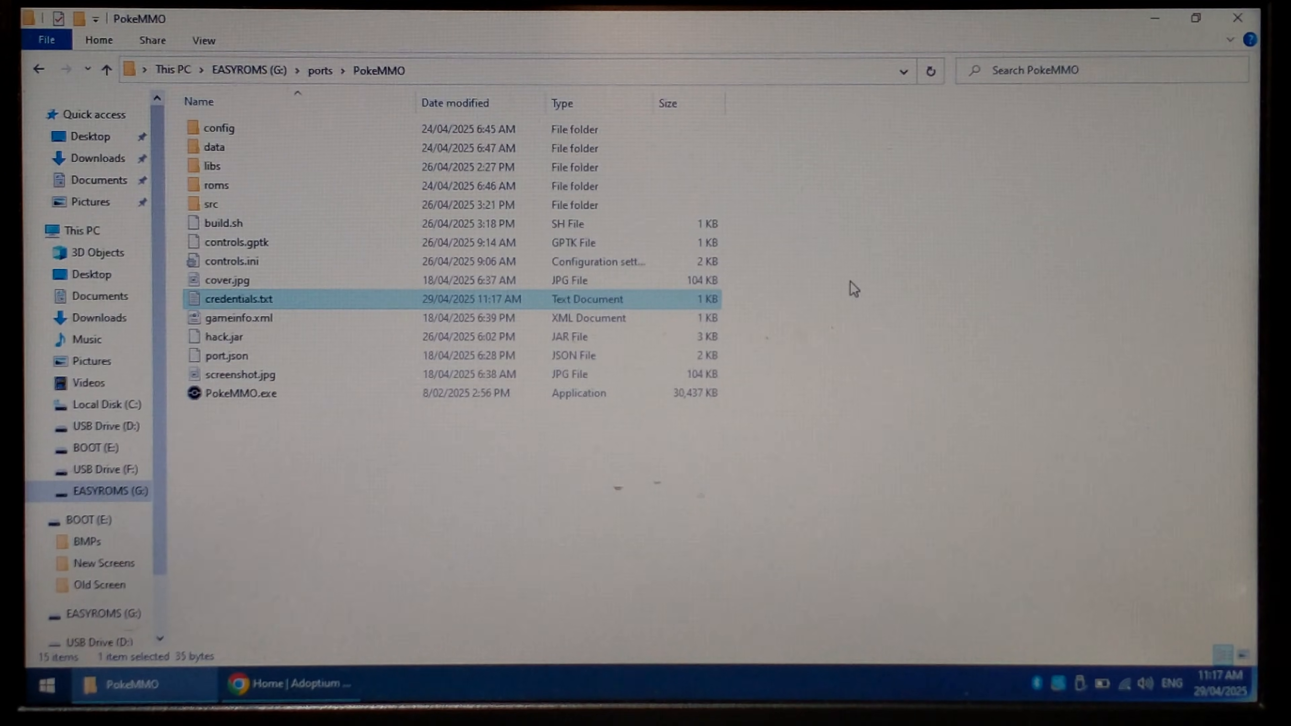